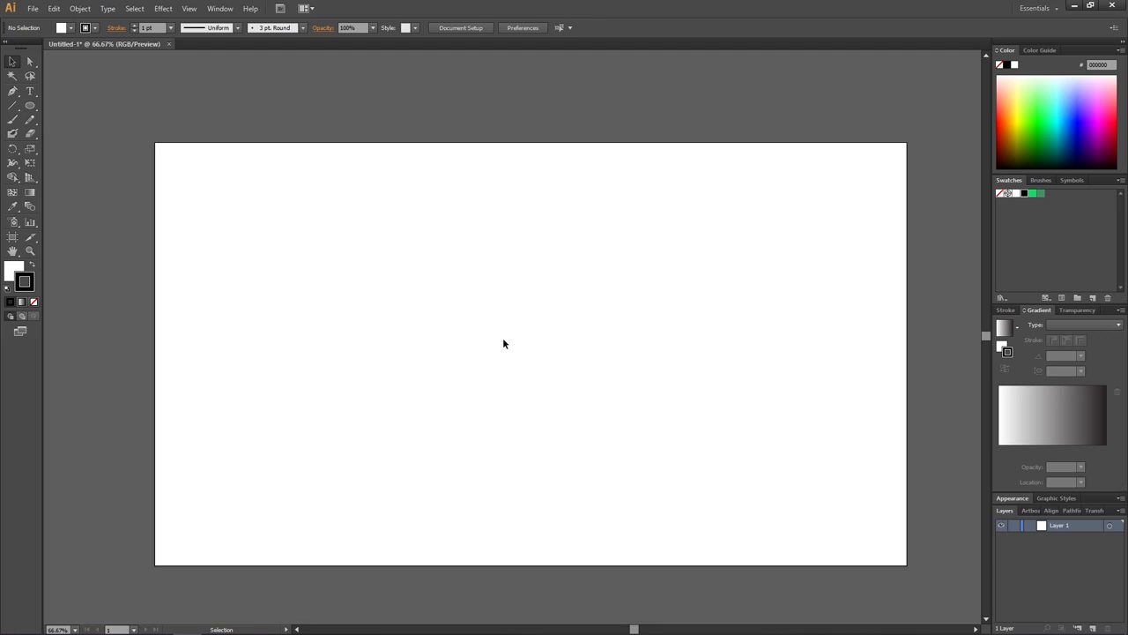
mouse_move(252, 74)
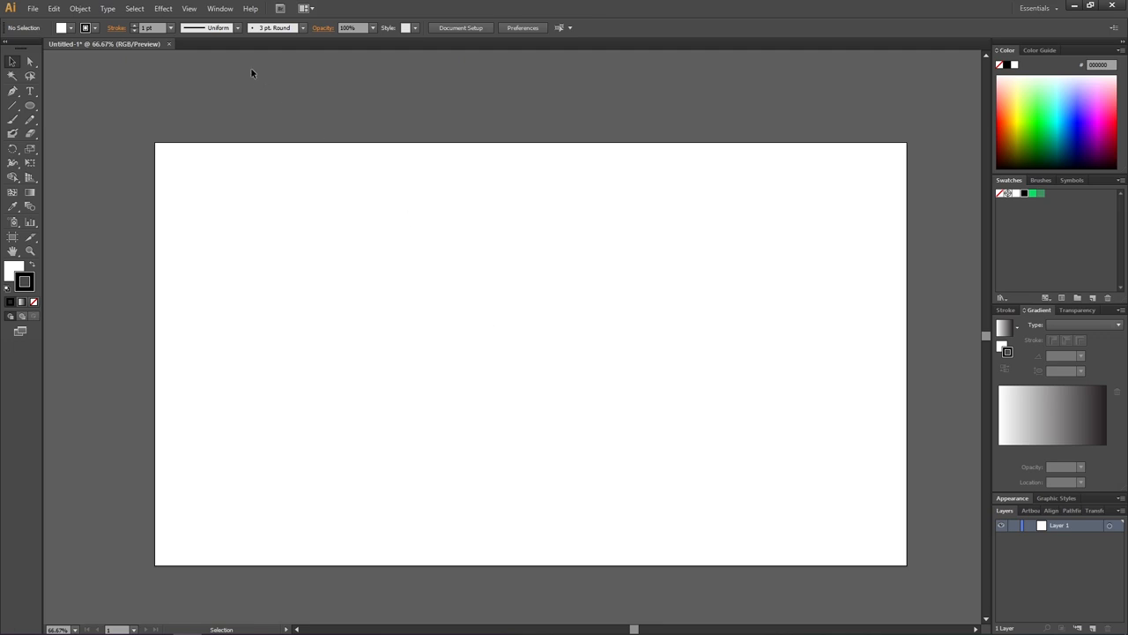
Step: Turn on the document grid from the View menu
click(188, 7)
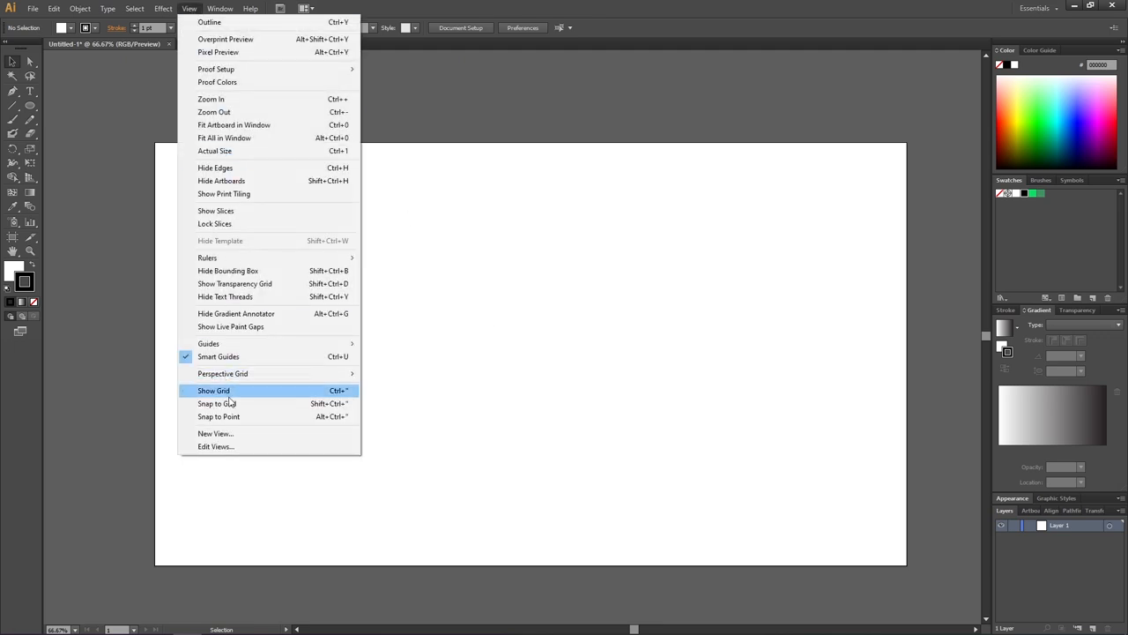
click(213, 391)
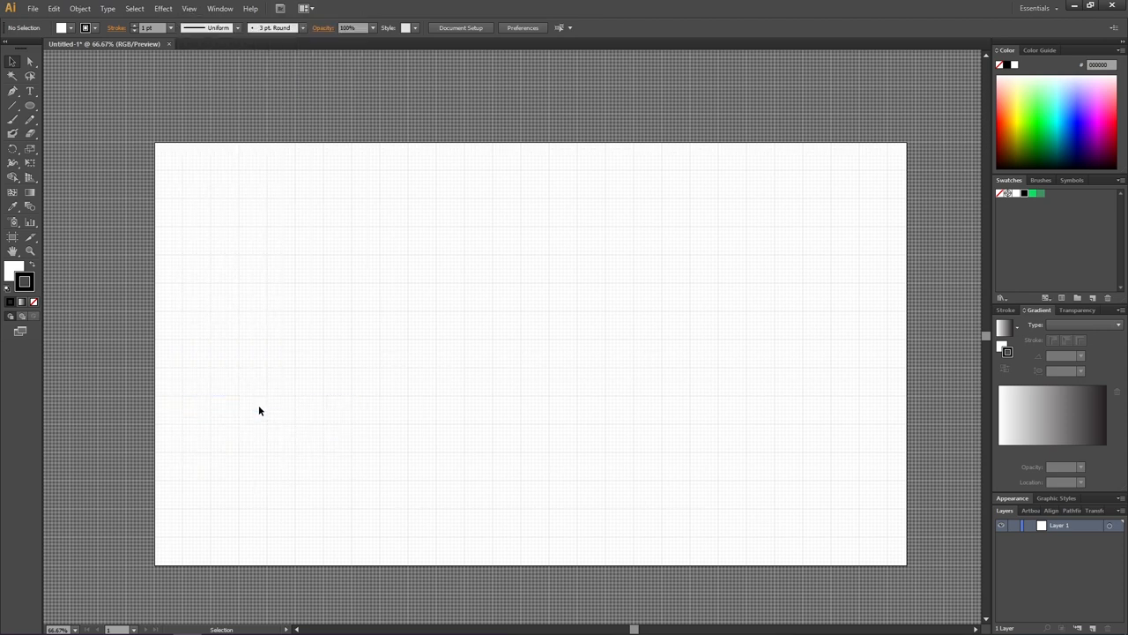
mouse_move(726, 496)
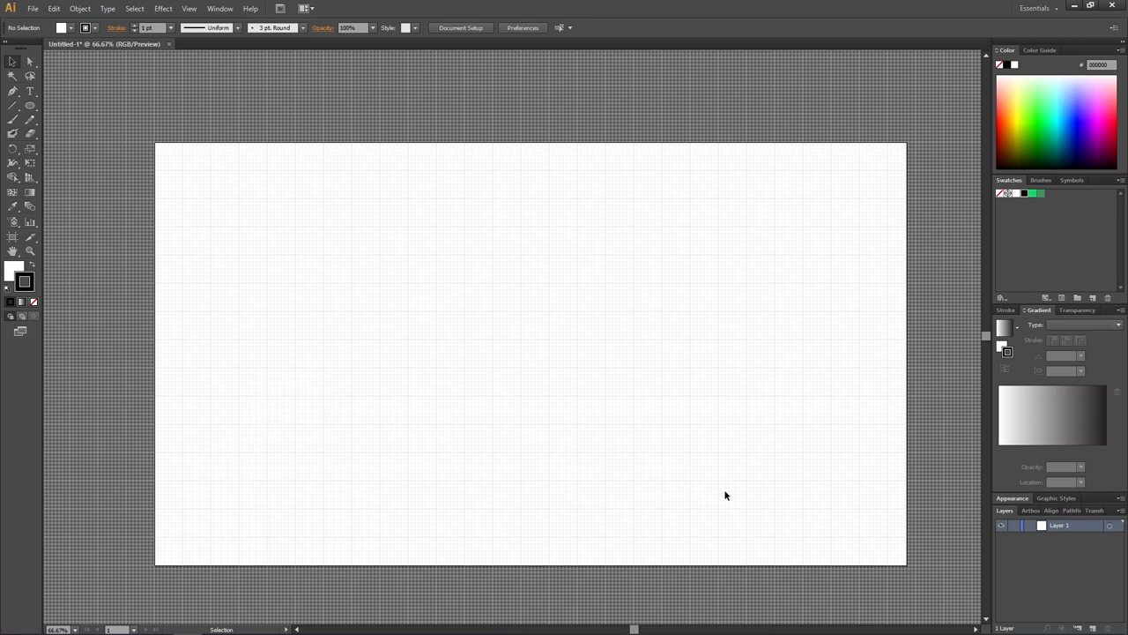
Step: Show the Transform panel via the Window menu and reveal its extra options menu
click(1082, 578)
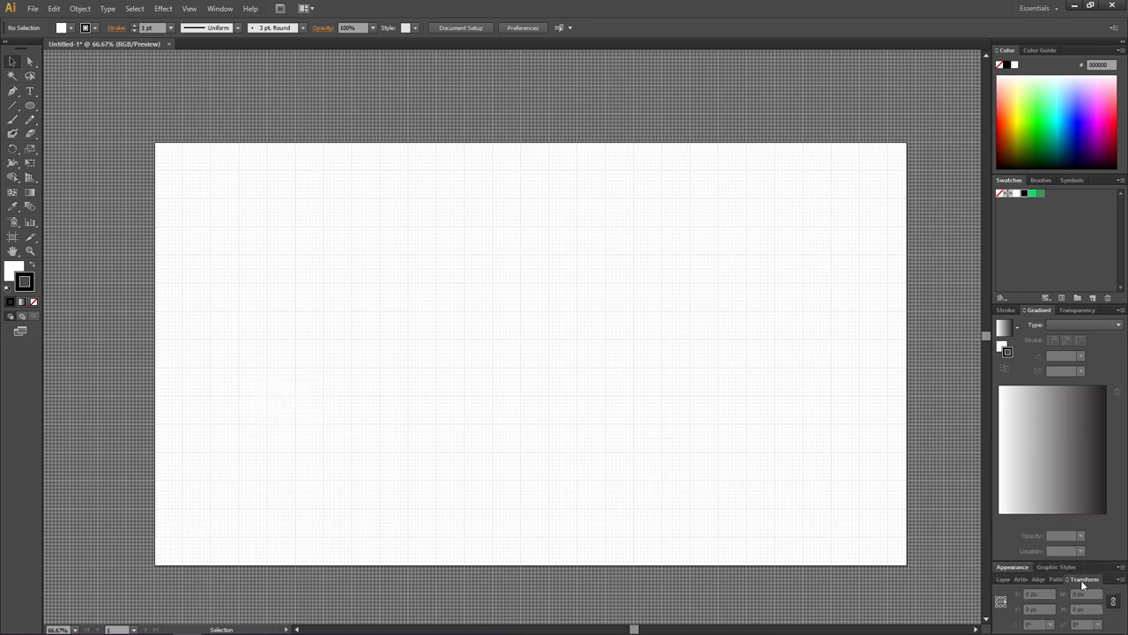
click(219, 7)
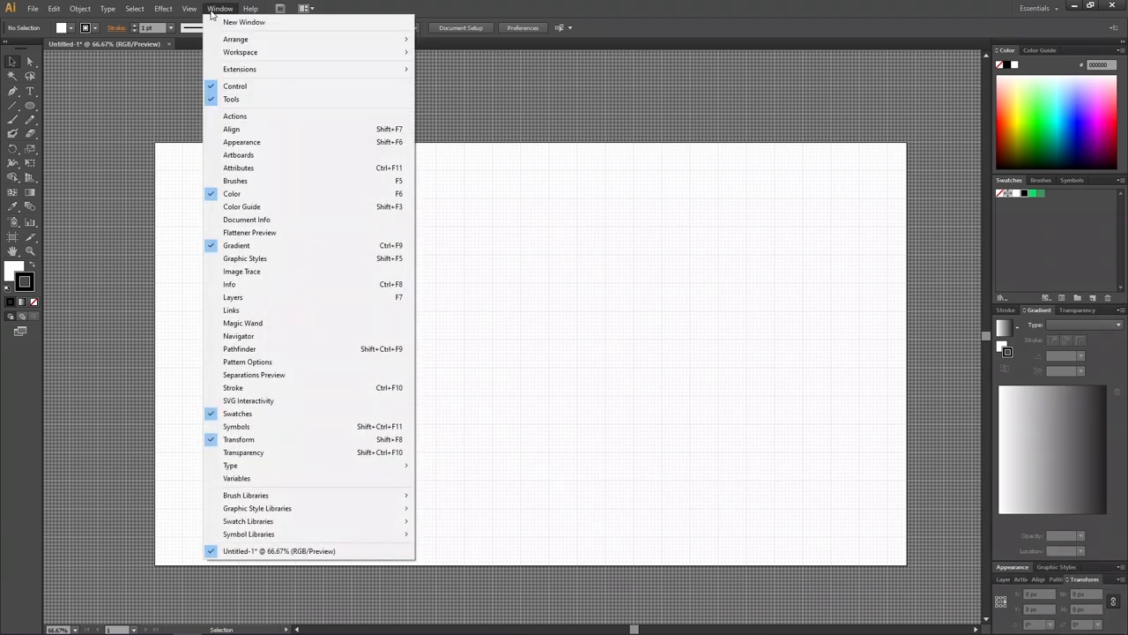
click(257, 444)
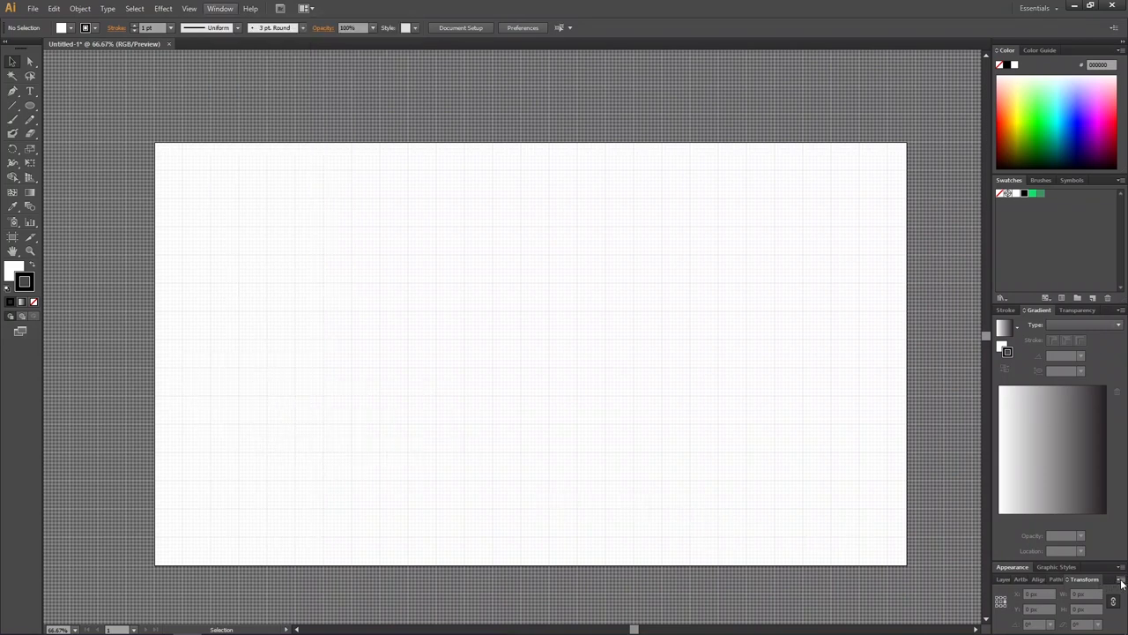
click(1119, 578)
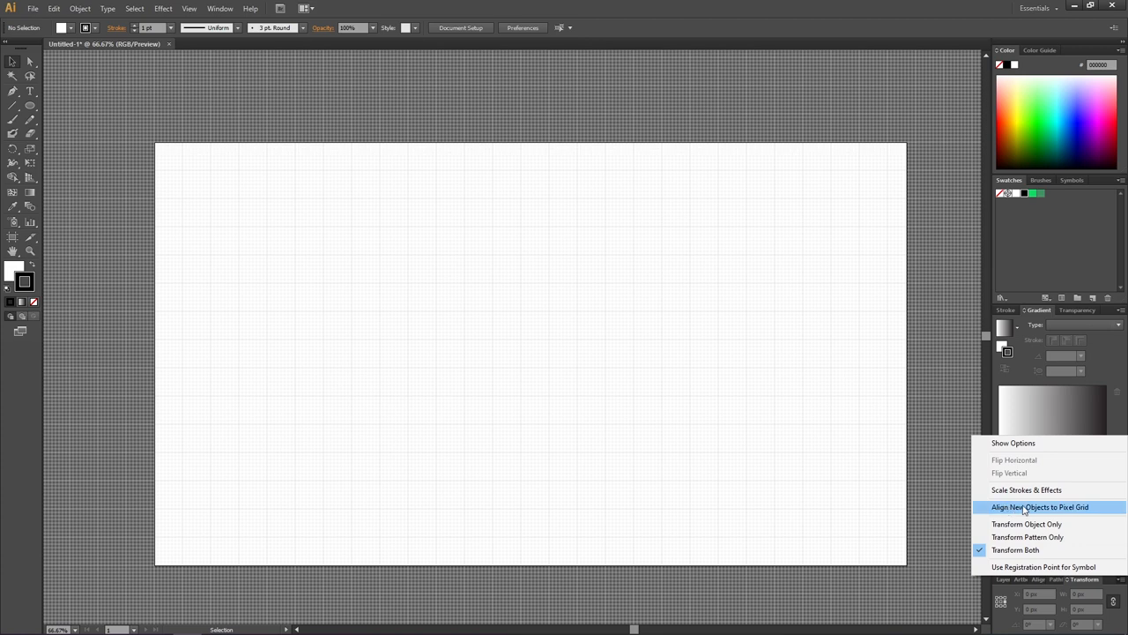
mouse_move(1093, 510)
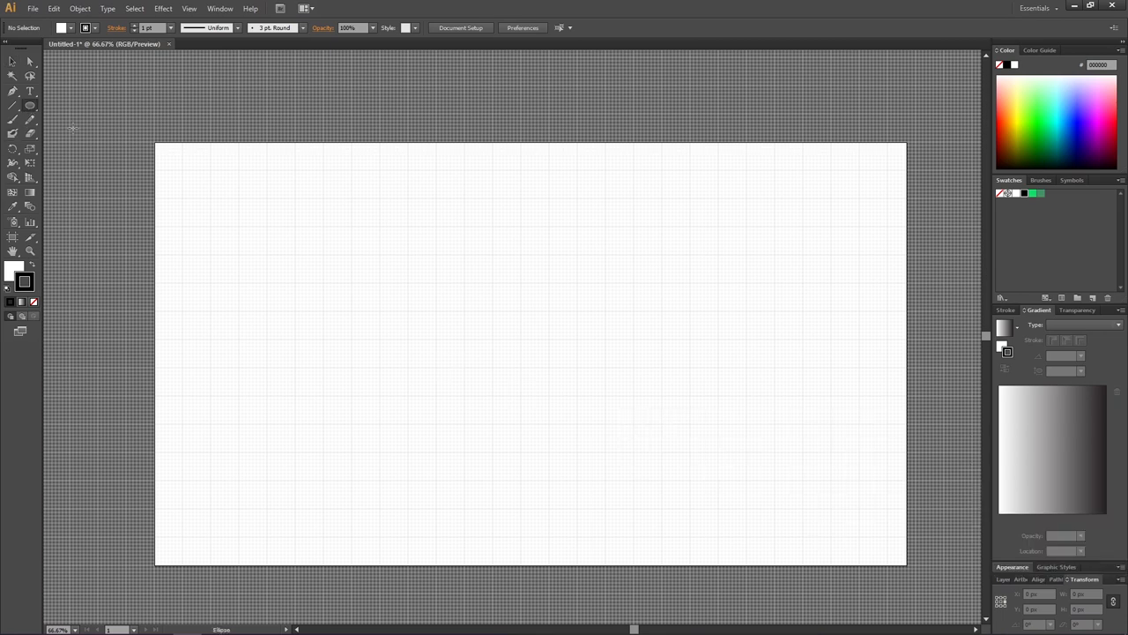
mouse_move(370, 224)
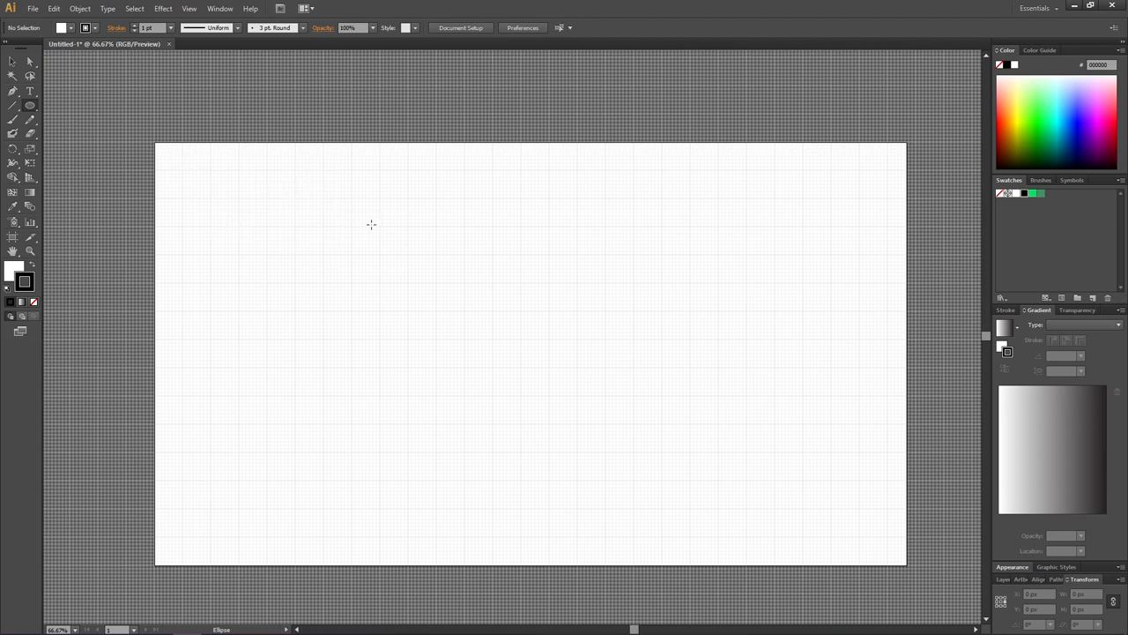
mouse_move(379, 225)
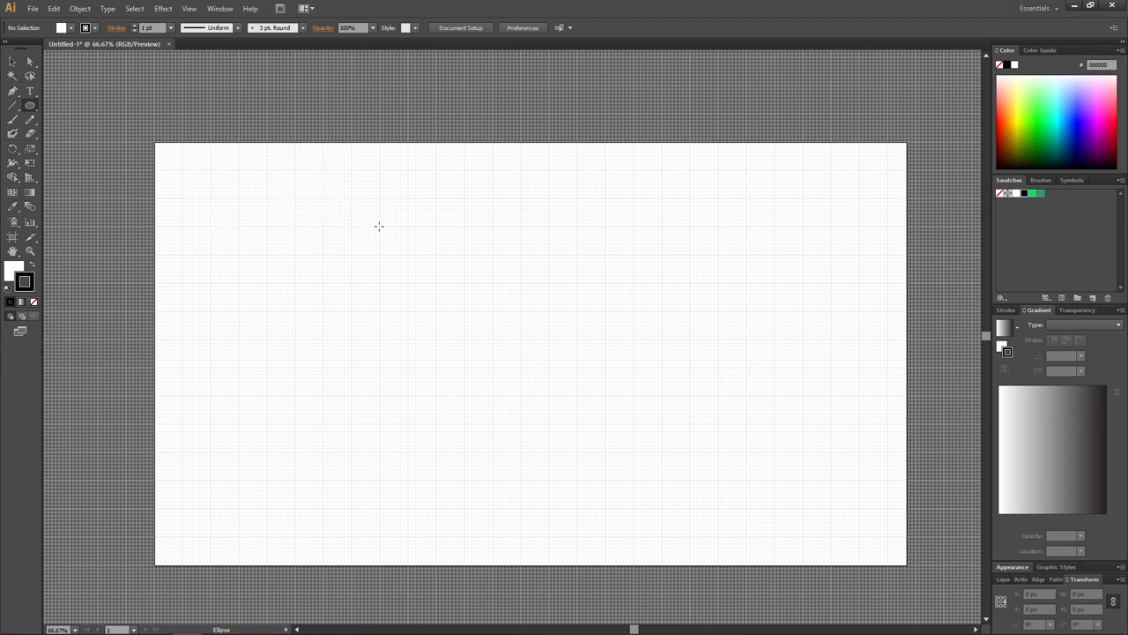
Step: Draw a small circle and place an identical copy directly below so the two touch
drag(379, 226, 433, 275)
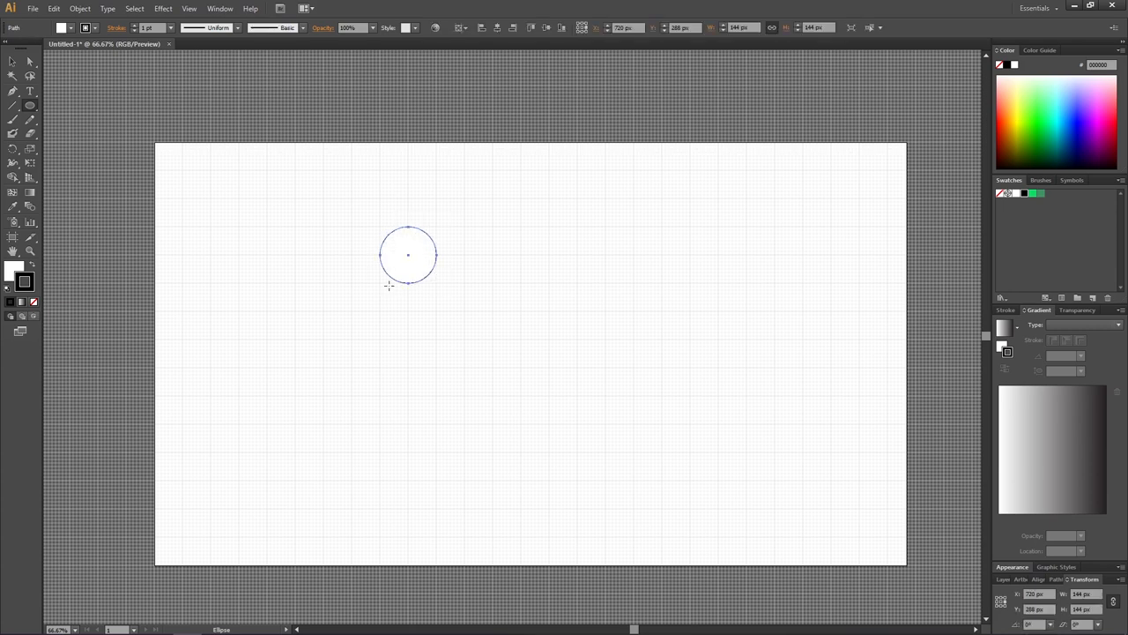
mouse_move(379, 282)
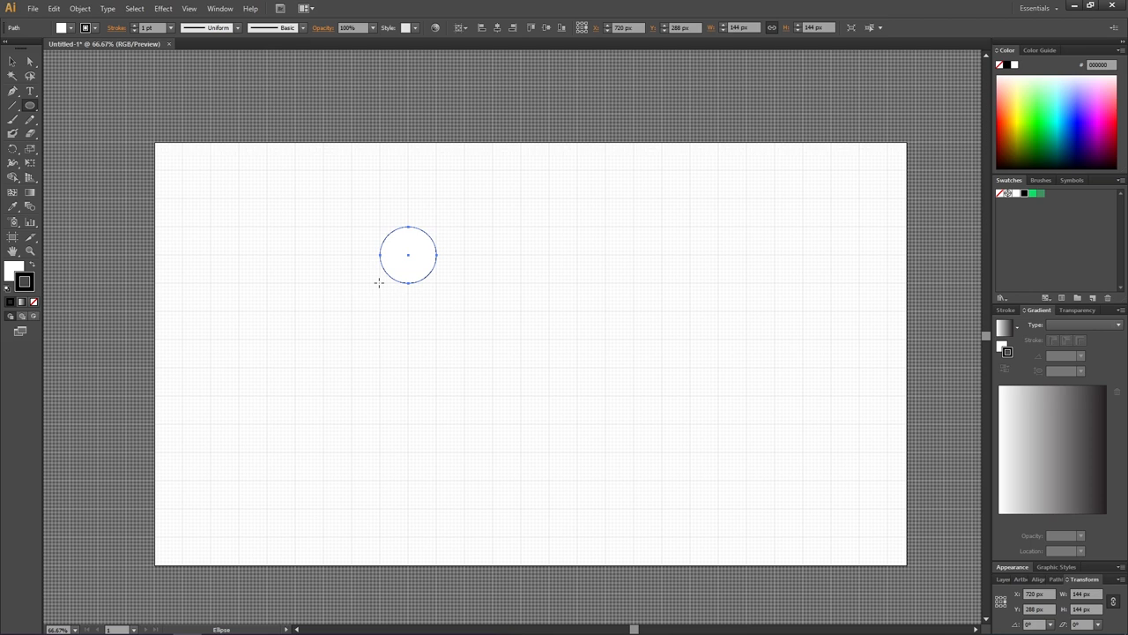
drag(379, 282, 434, 338)
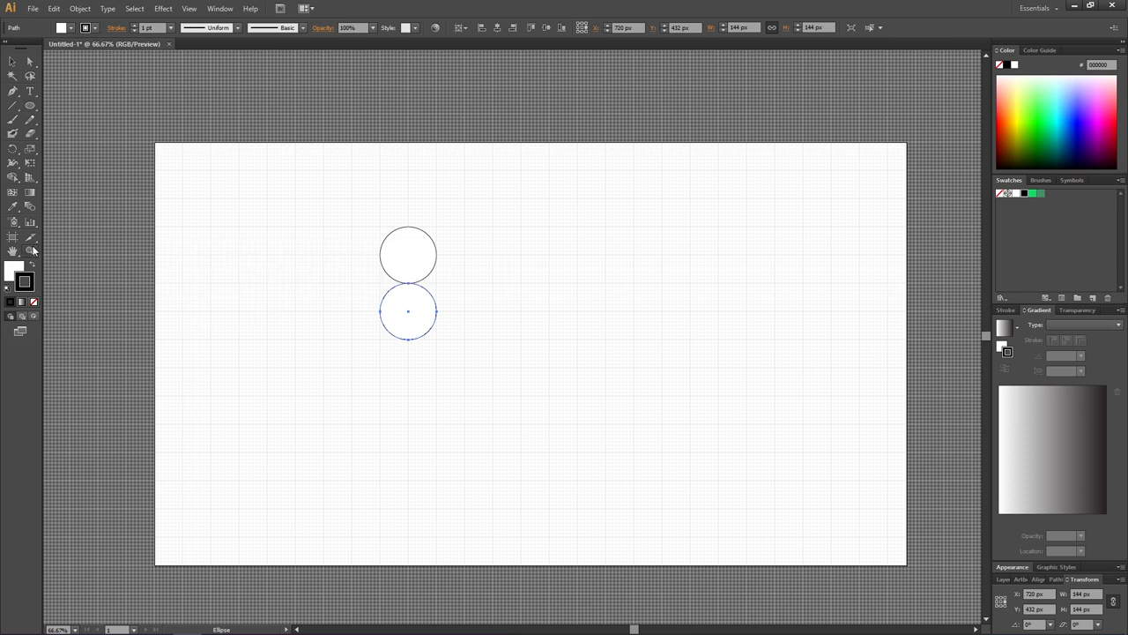
click(28, 250)
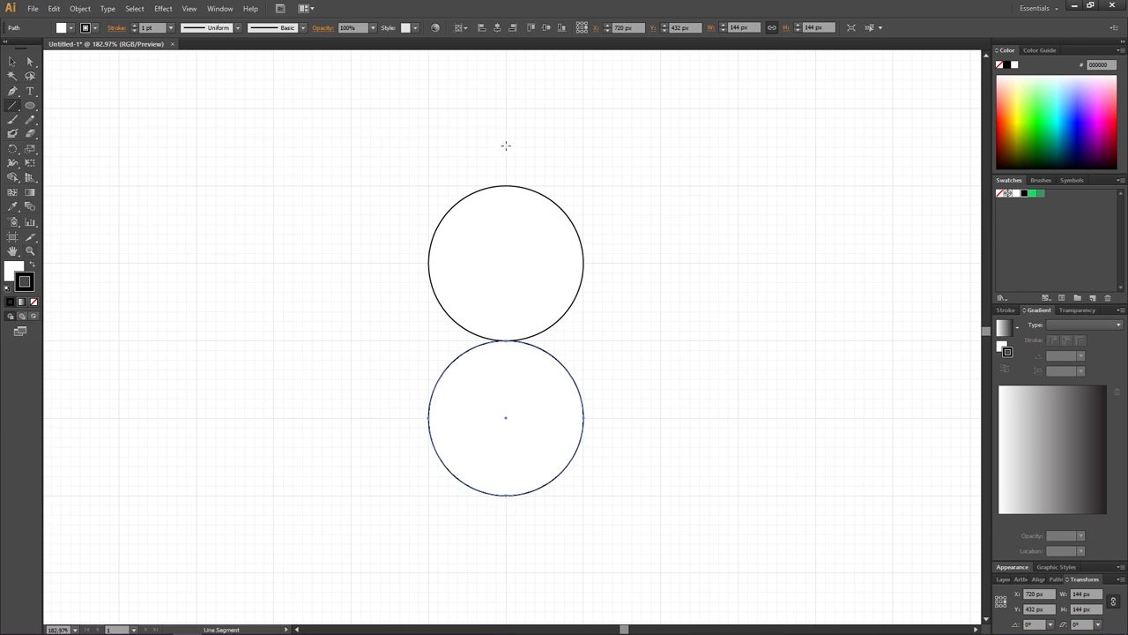
Step: Draw a vertical line through the centres of both stacked circles
drag(504, 144, 505, 532)
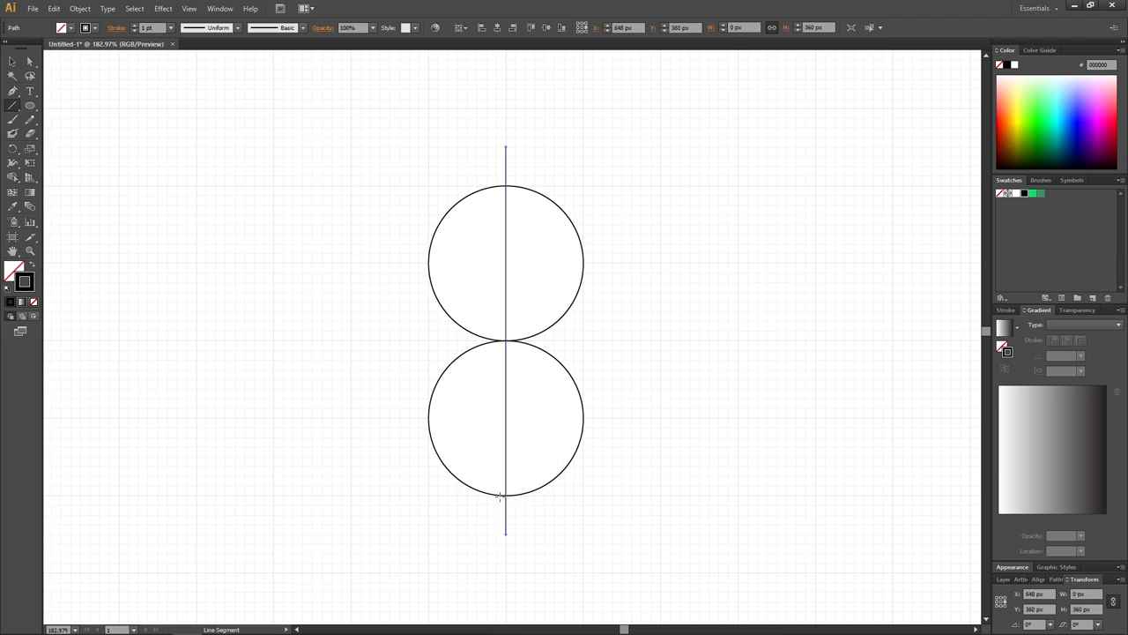
mouse_move(508, 575)
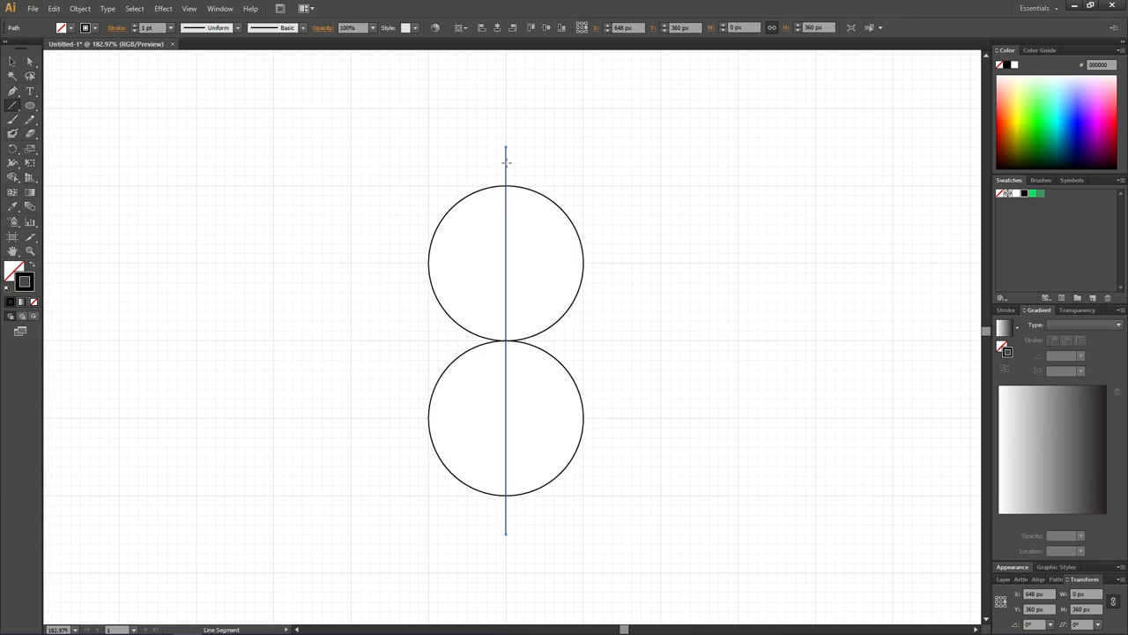
mouse_move(391, 261)
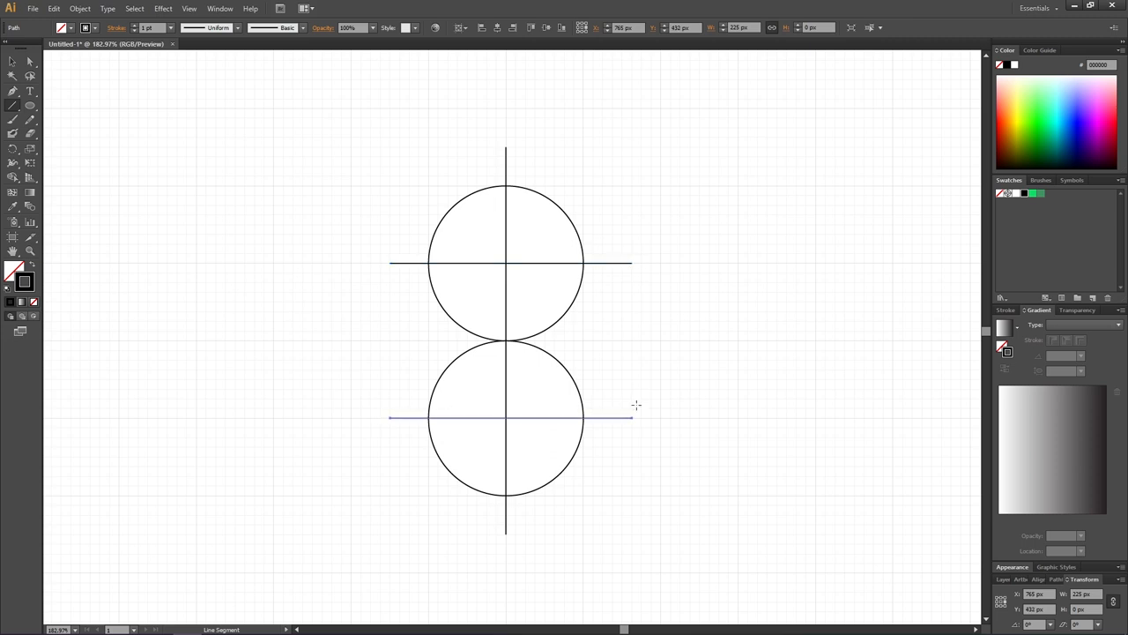
mouse_move(627, 262)
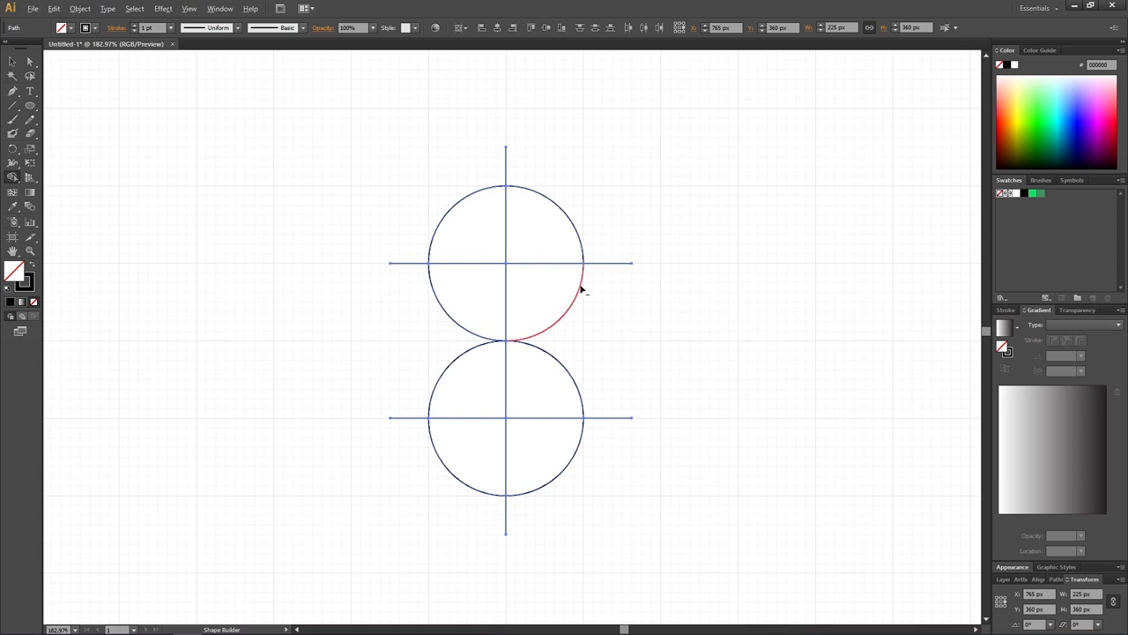
mouse_move(458, 361)
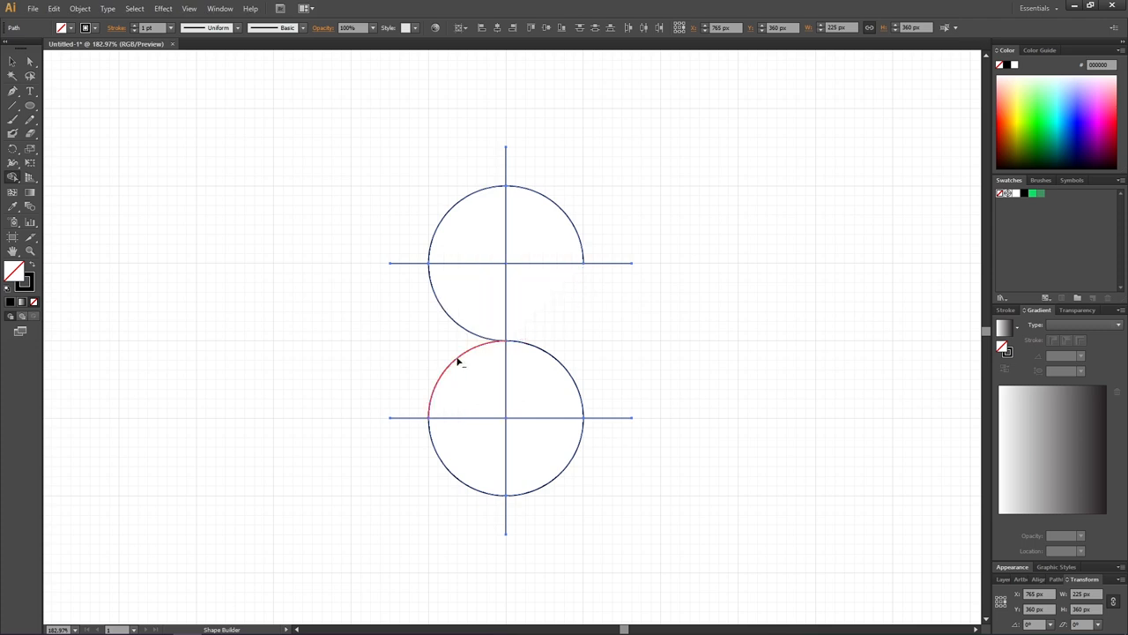
Step: Remove the upper-left arc of the lower circle, leaving an S-shaped curve
click(458, 370)
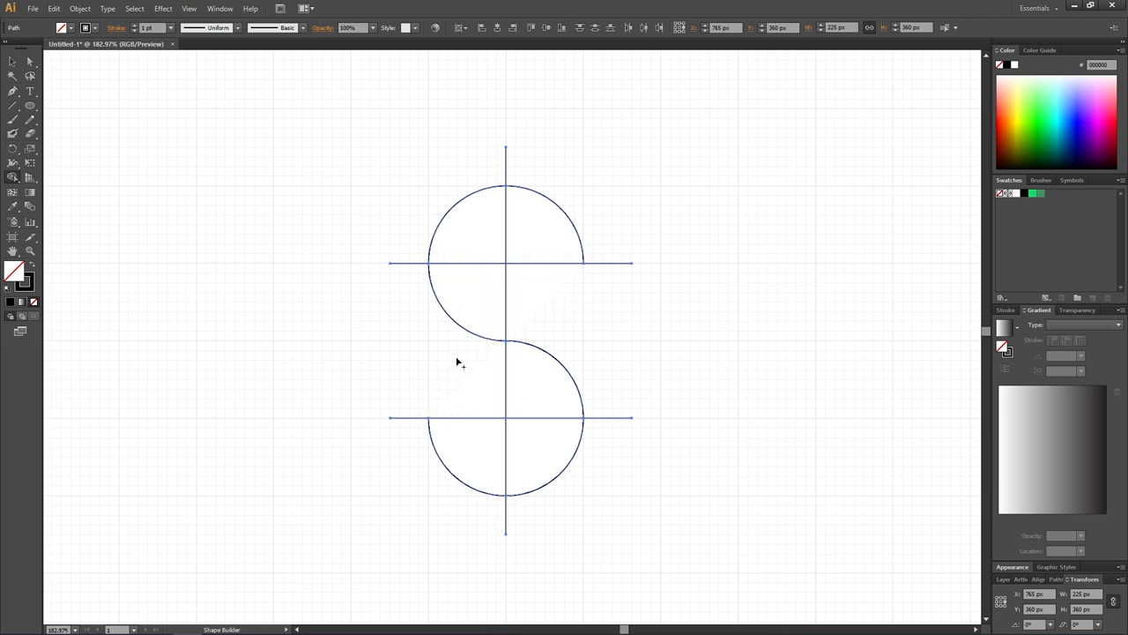
click(13, 60)
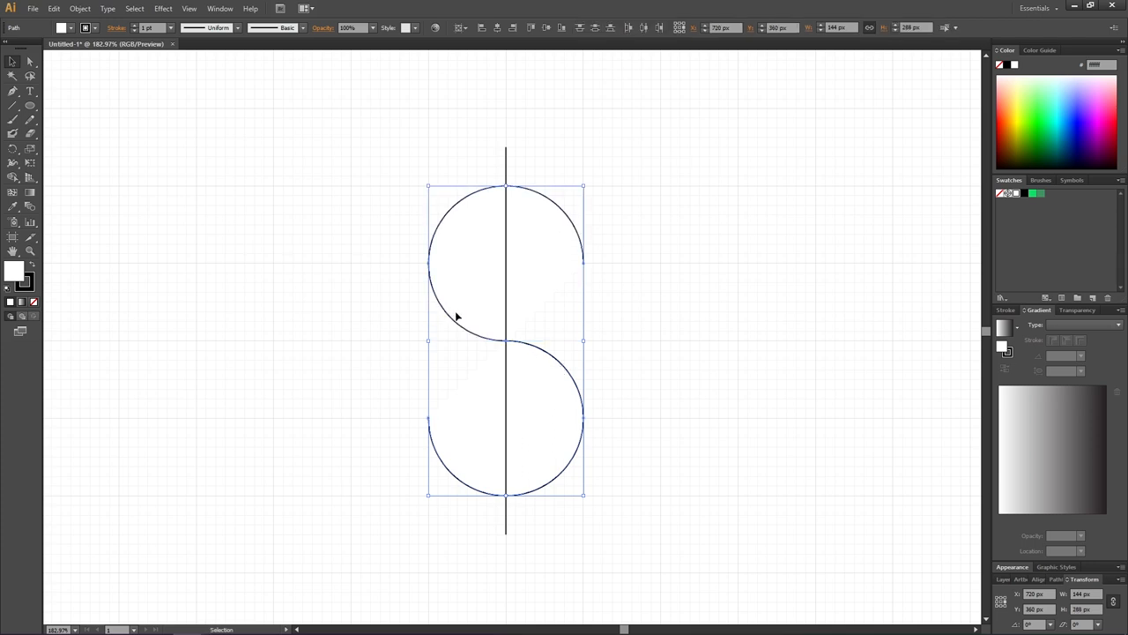
Step: Join the two arcs into one path, then select the S curve and vertical line together
click(79, 7)
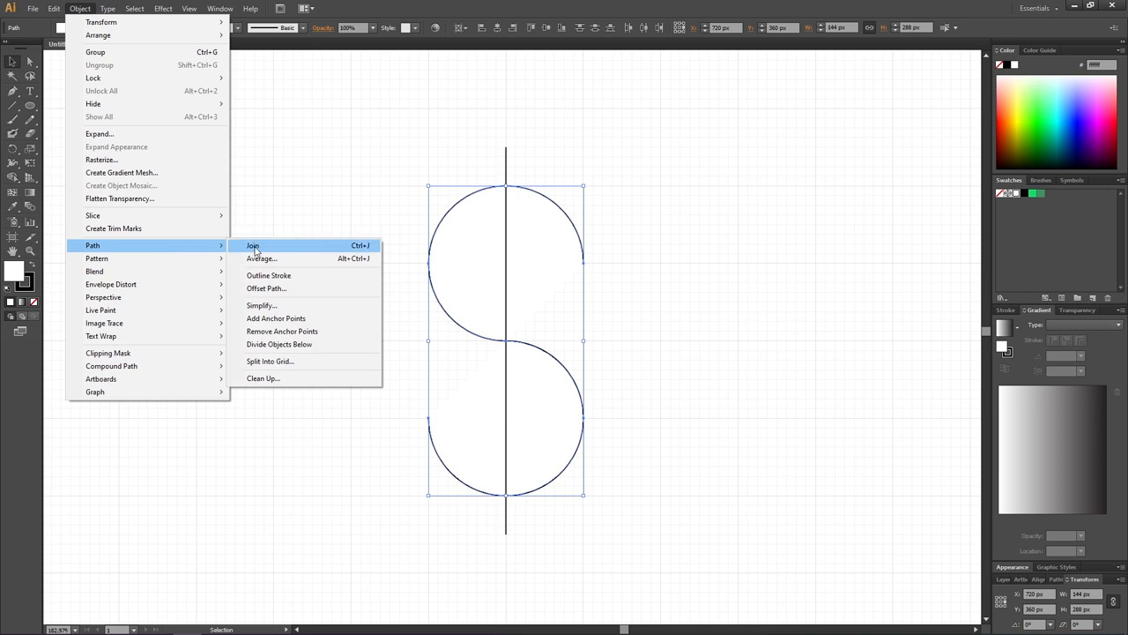
click(254, 245)
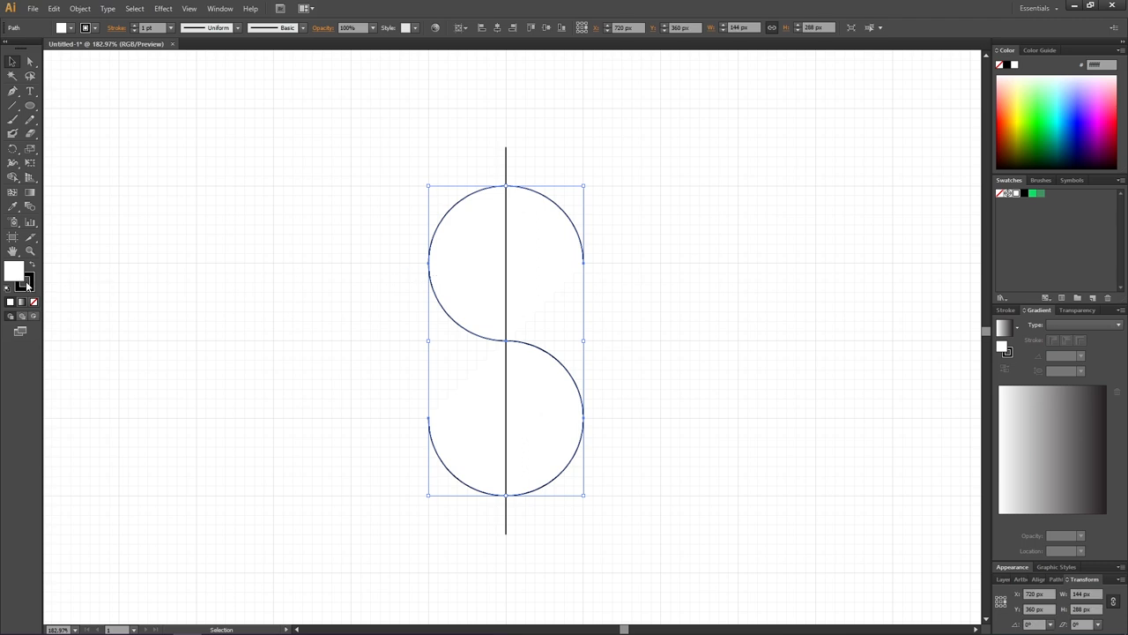
click(33, 303)
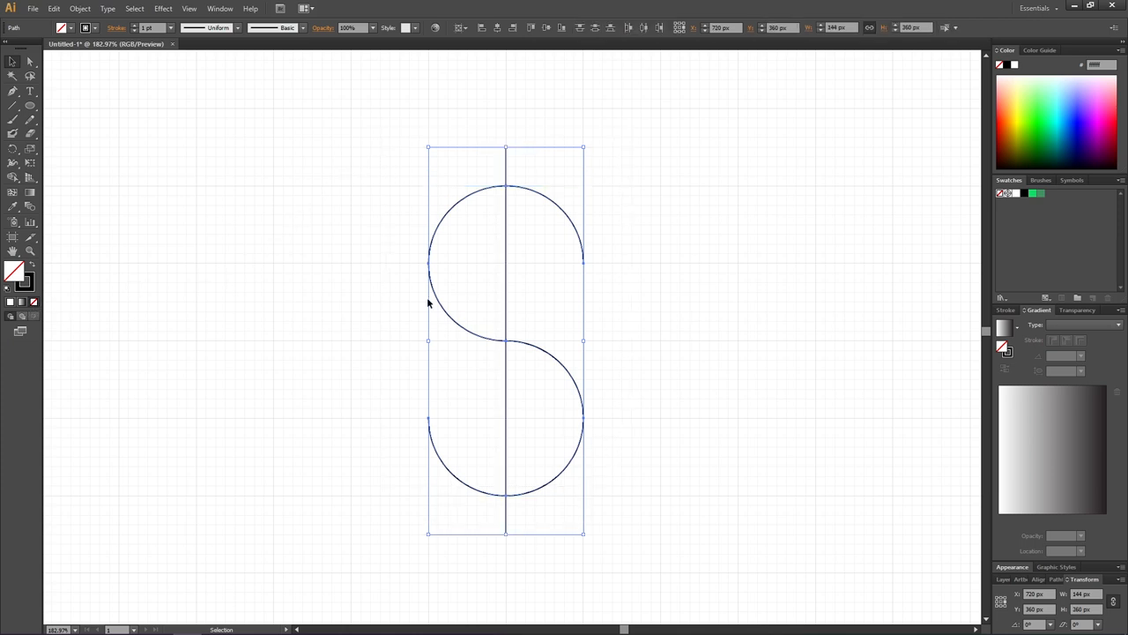
Step: Apply a very thick stroke weight with round caps to the S curve and line
click(169, 29)
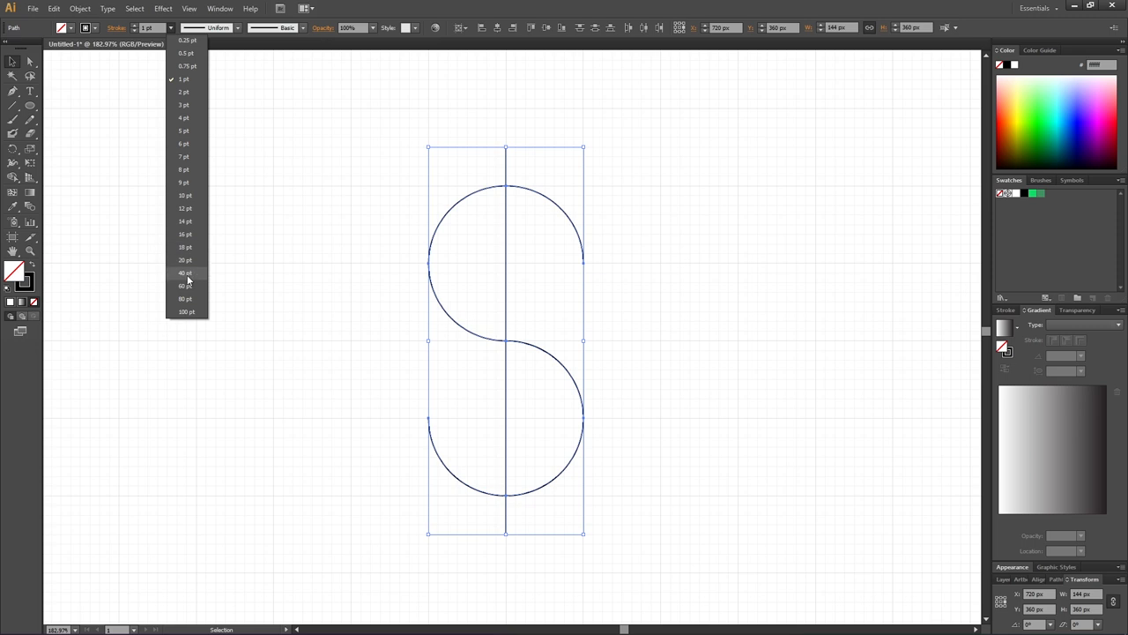
click(185, 272)
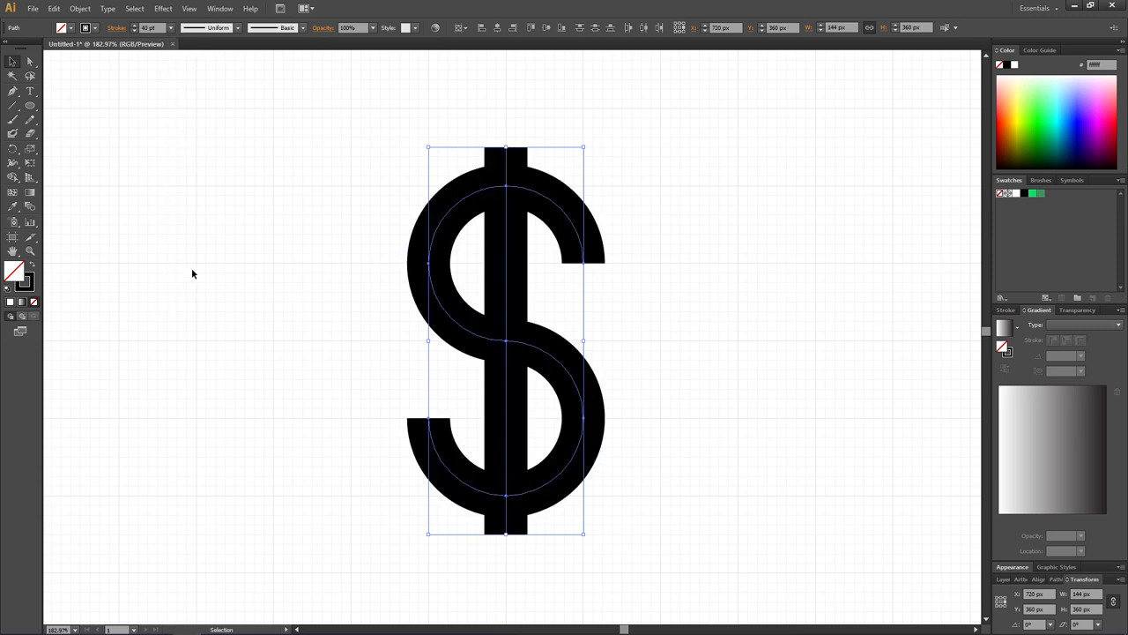
click(117, 28)
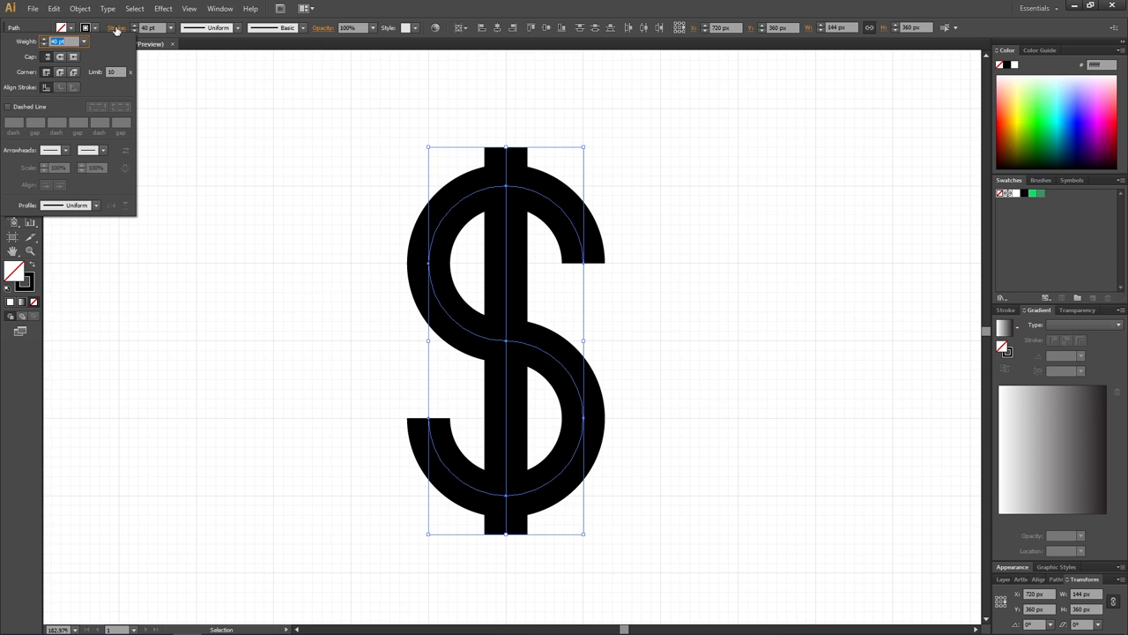
click(59, 56)
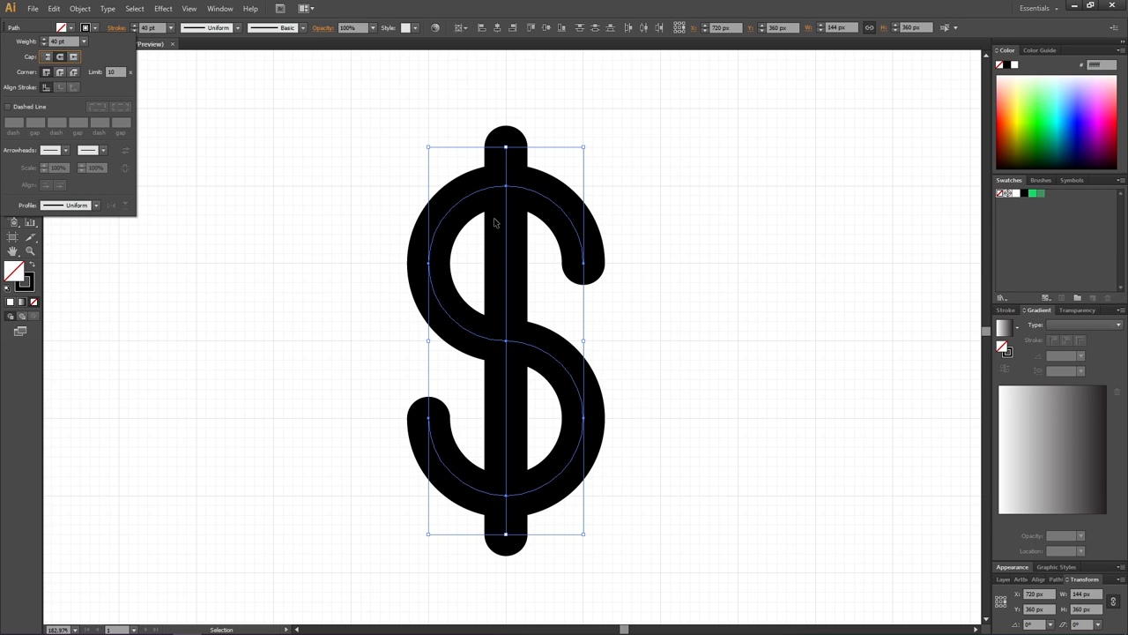
click(80, 9)
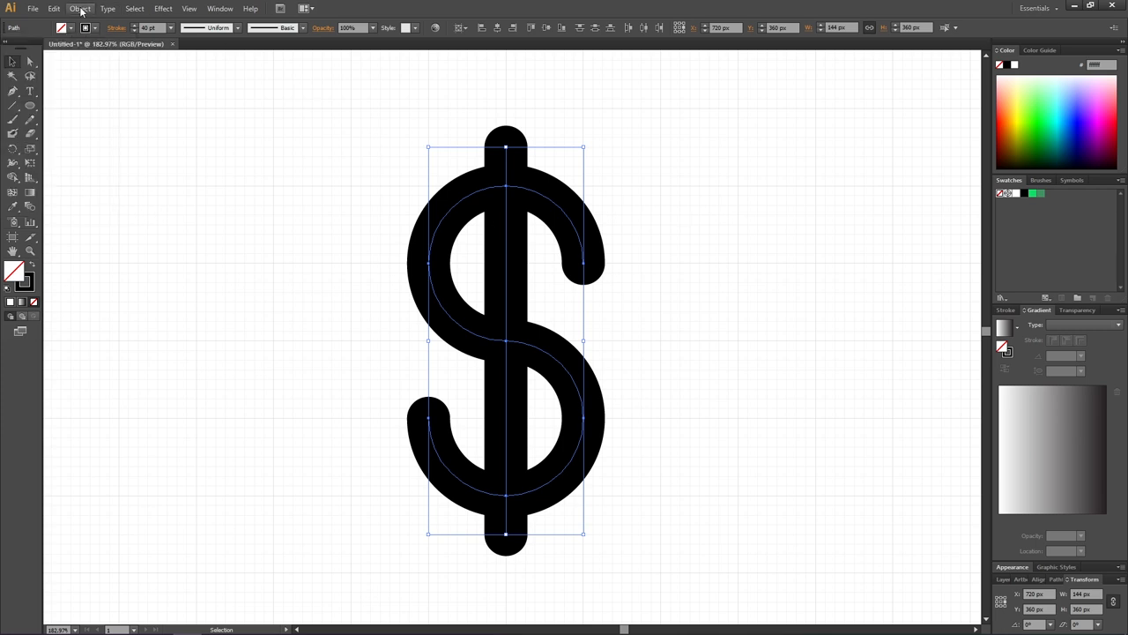
Step: Expand the strokes into filled outline shapes, keeping Fill and Stroke checked
click(79, 7)
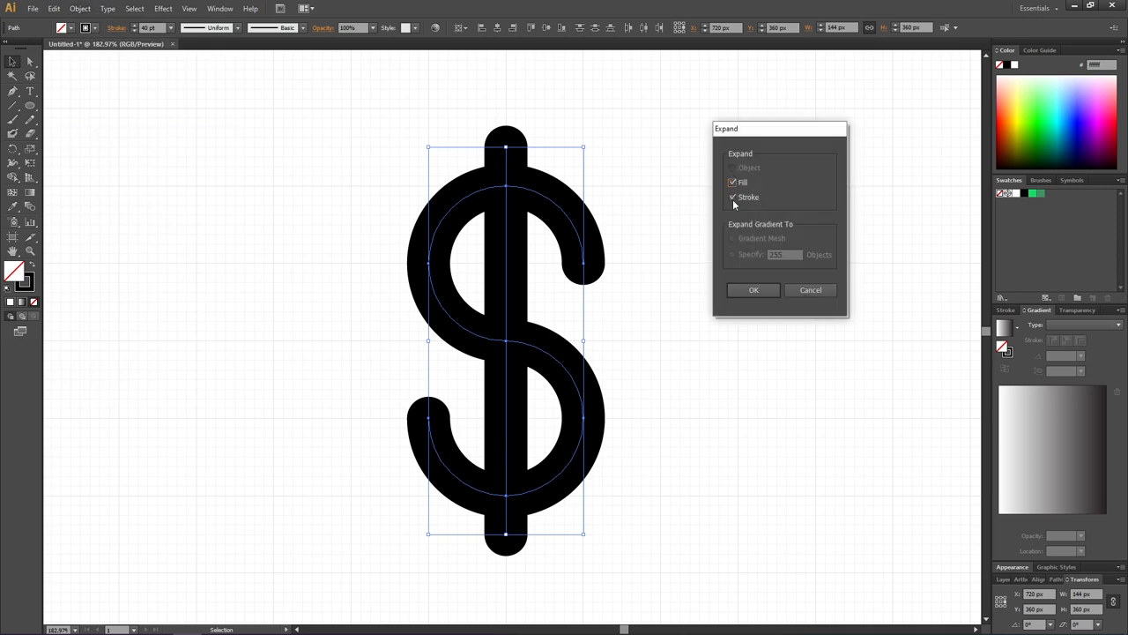
click(753, 289)
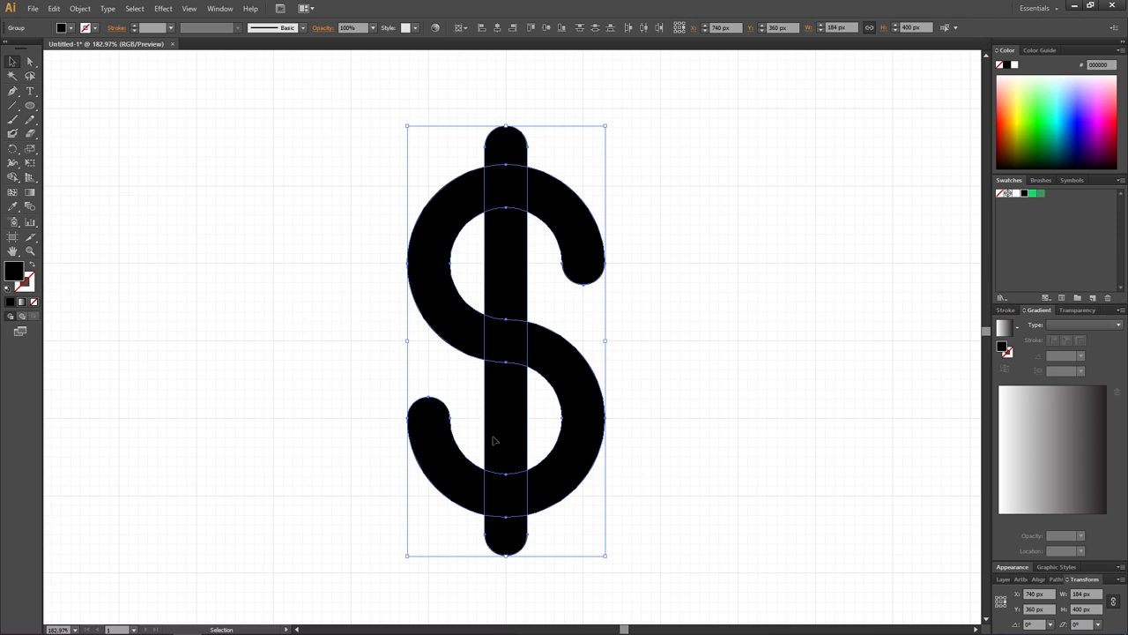
mouse_move(520, 450)
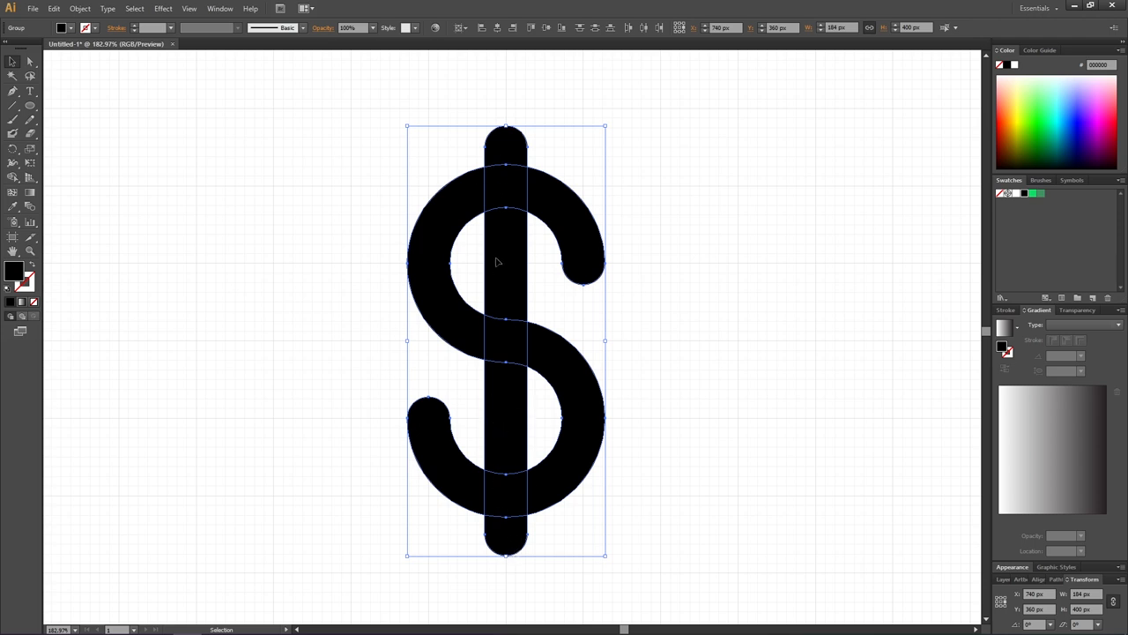
mouse_move(515, 178)
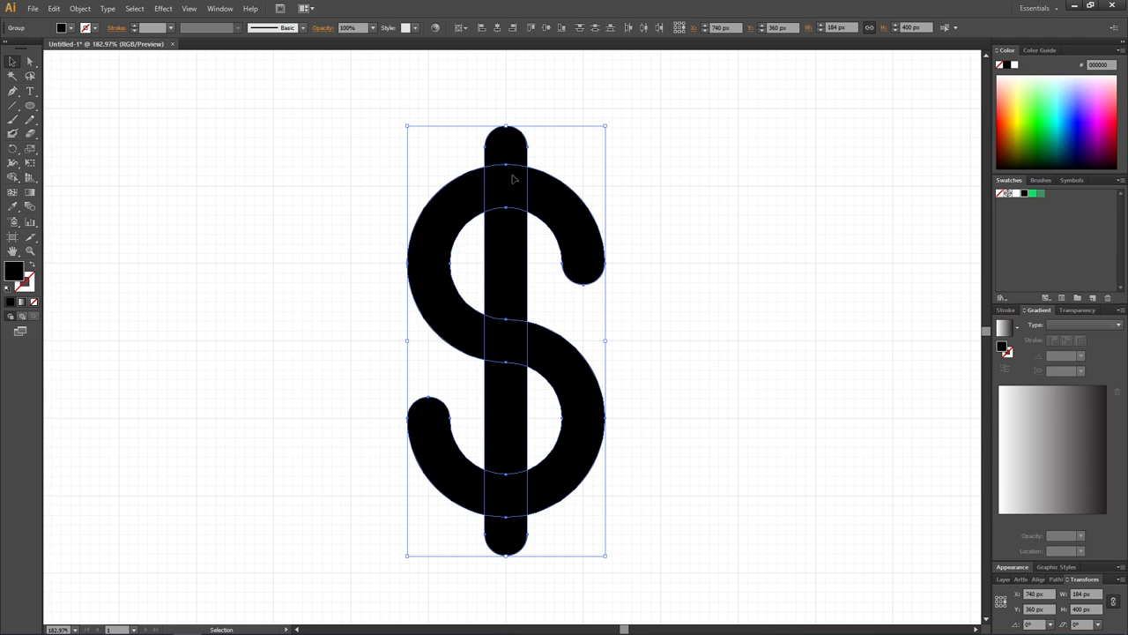
mouse_move(508, 150)
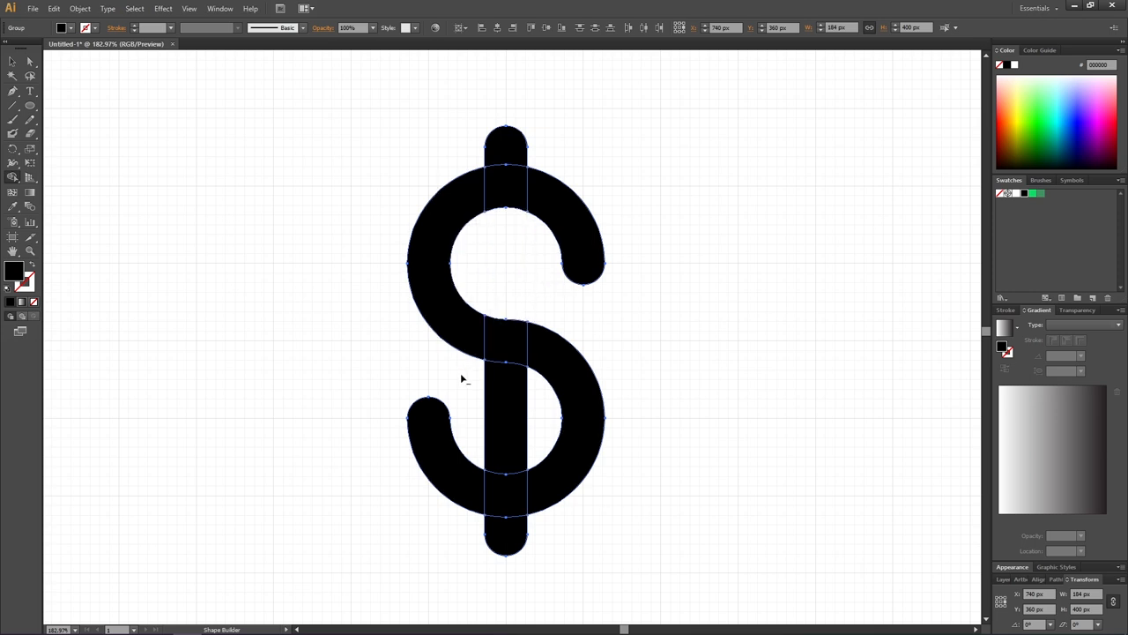
Step: Merge another overlapping piece into the single dollar-sign shape with Shape Builder
click(508, 420)
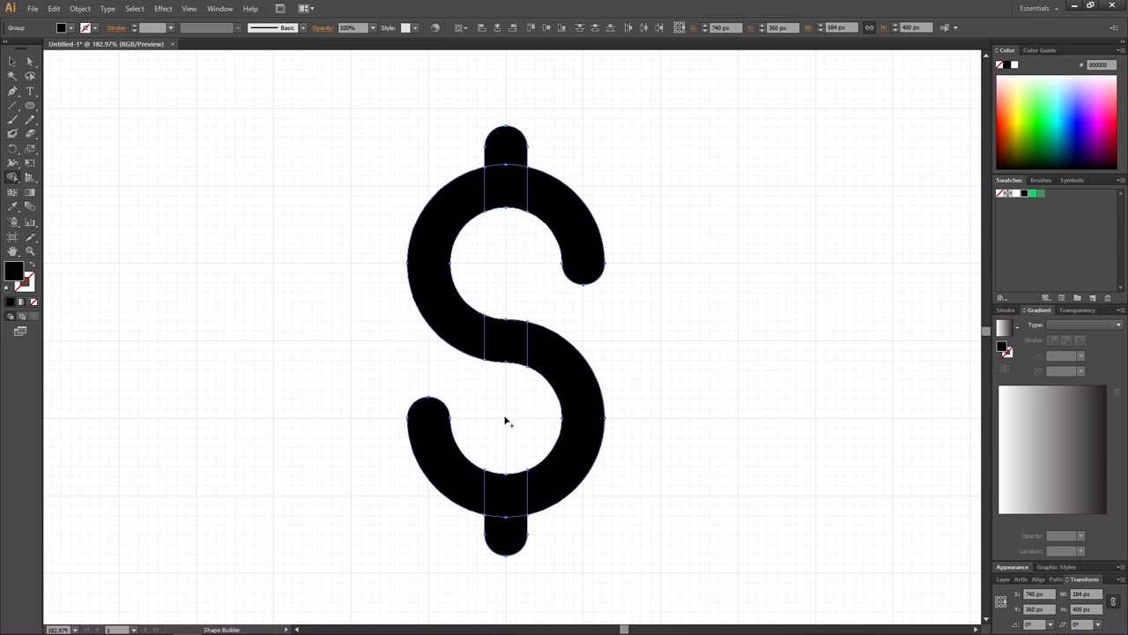
mouse_move(522, 407)
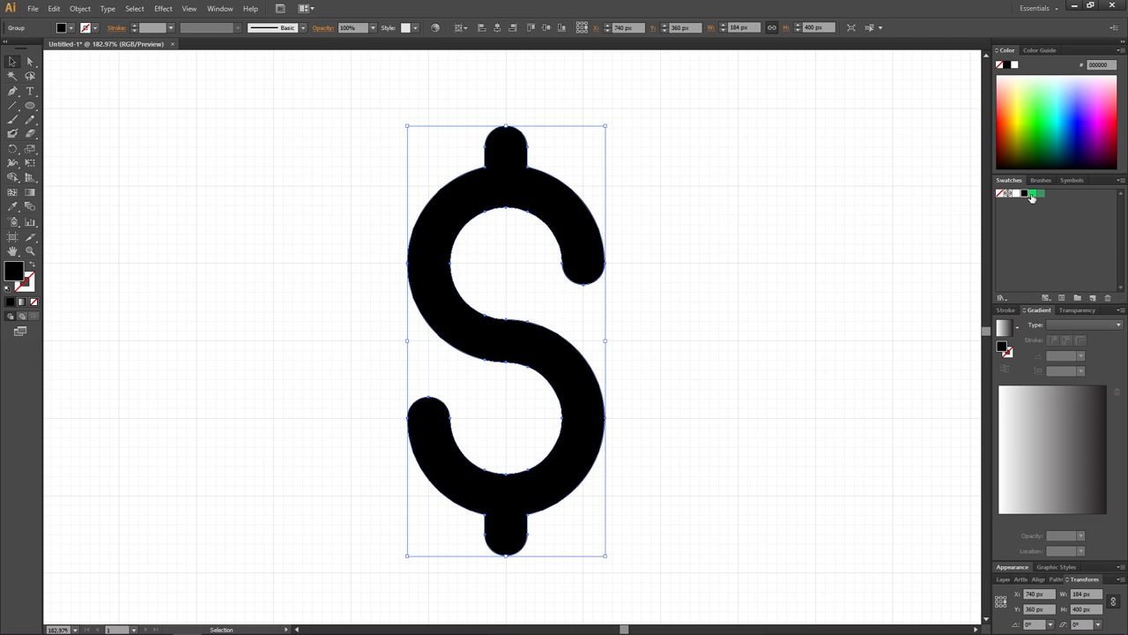
Step: Fill the dollar sign bright green and give it a wide darker green outline stroke
click(1036, 194)
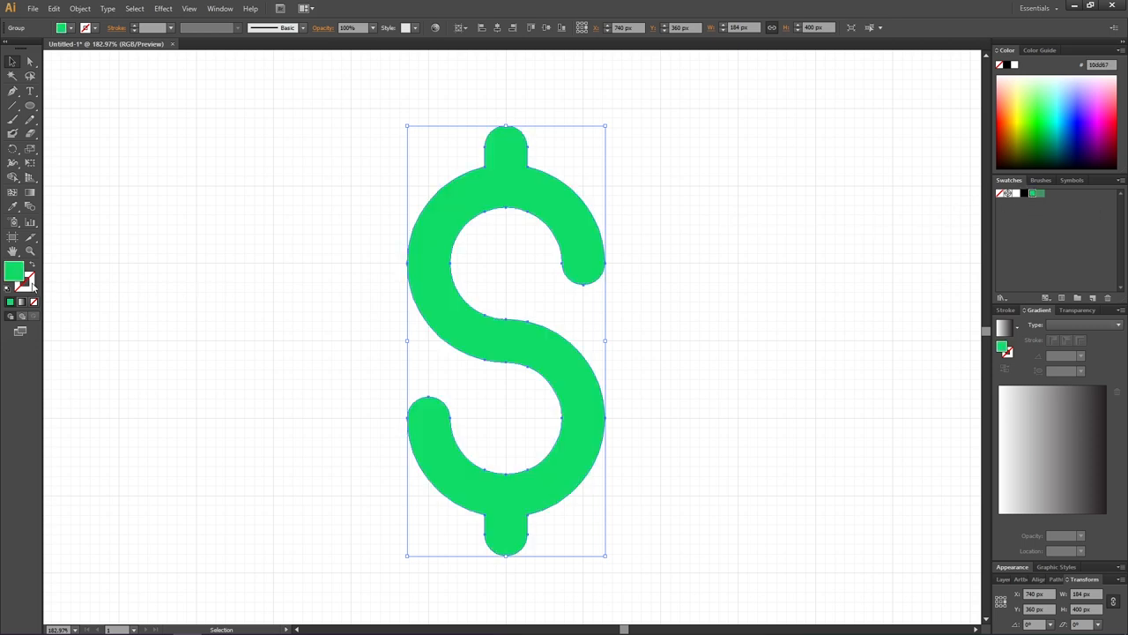
click(1033, 192)
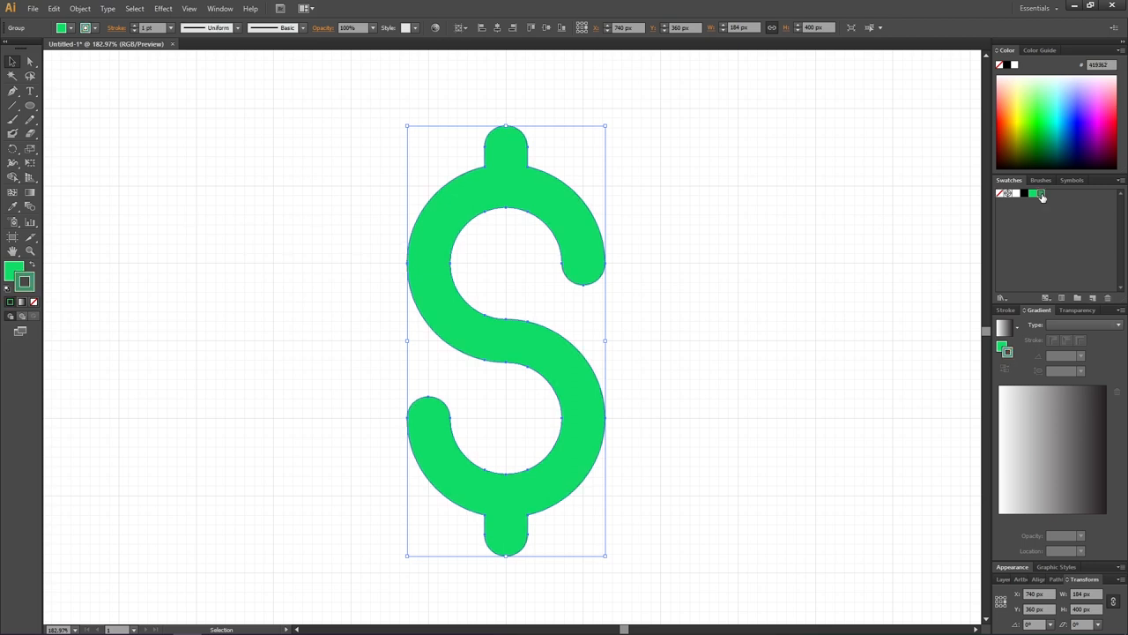
mouse_move(472, 131)
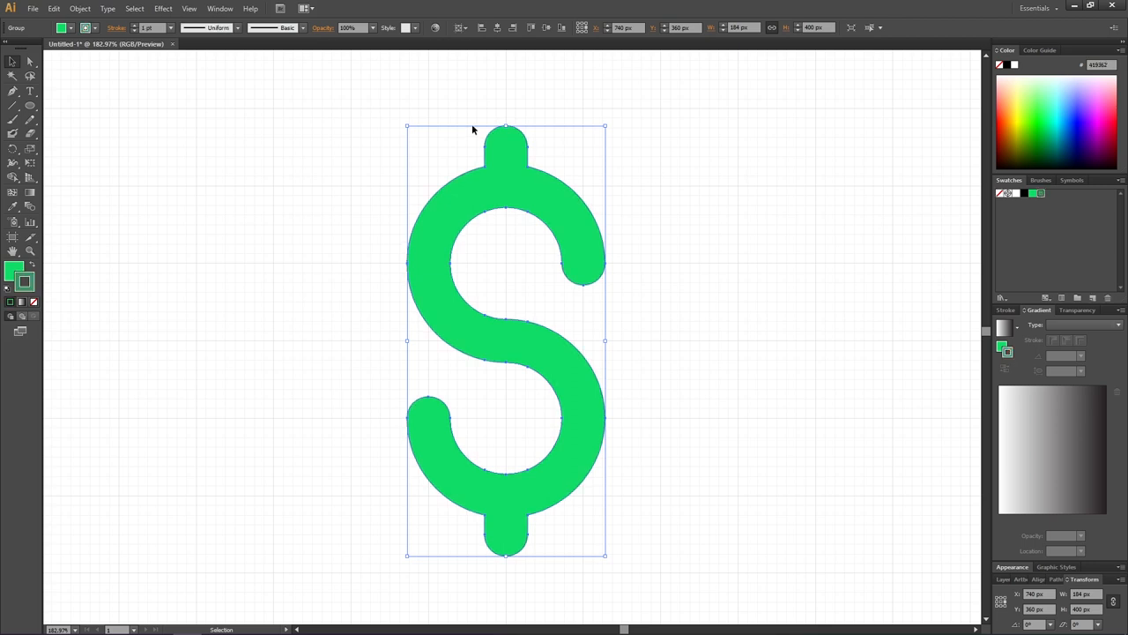
click(168, 28)
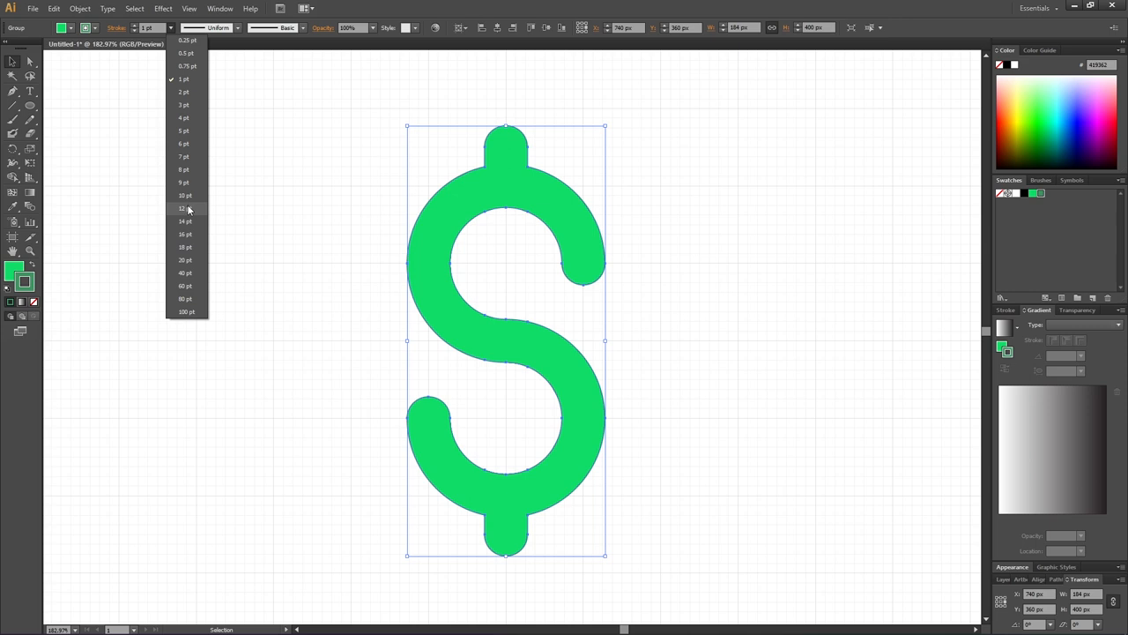
click(183, 208)
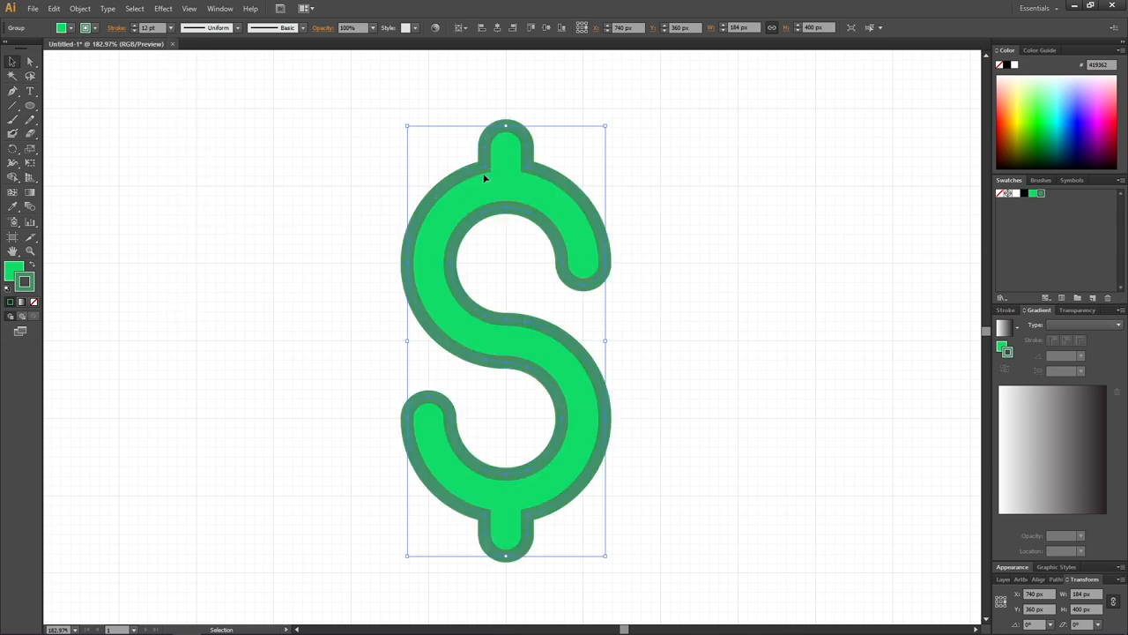
click(116, 28)
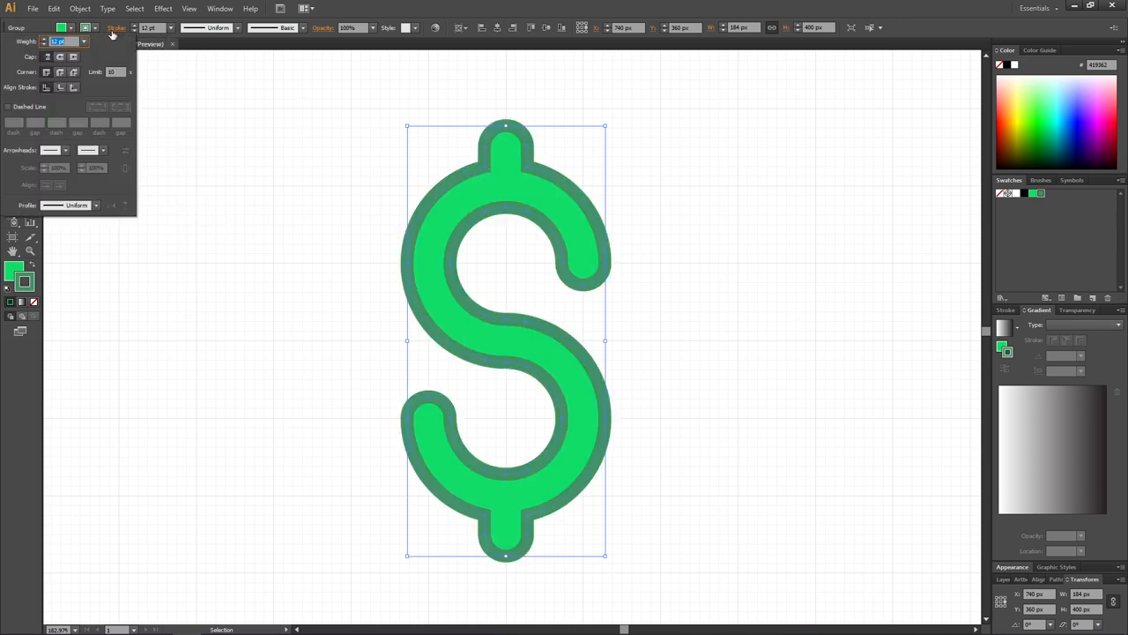